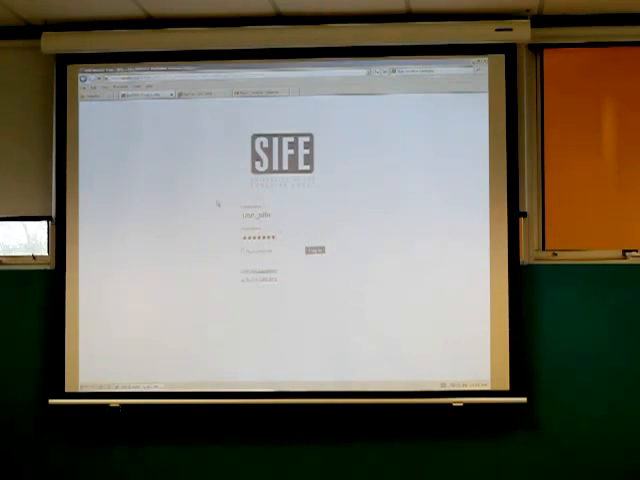
# - Go to the SIFE site's wp-admin login page to begin signing in
pyautogui.click(308, 250)
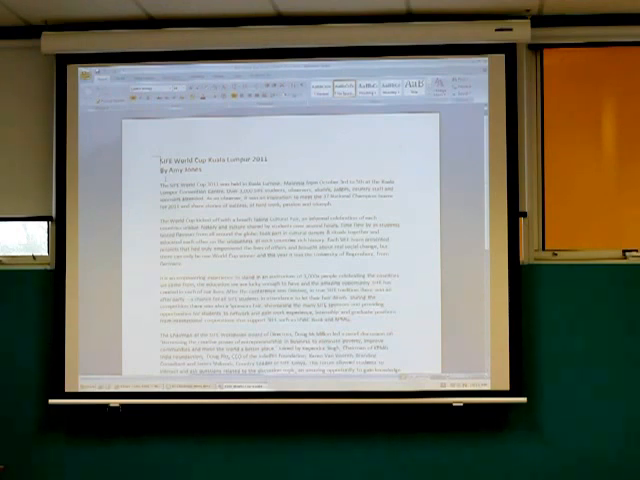
# - Scroll through the SIFE news article in Word to review its text
pyautogui.scroll(-3)
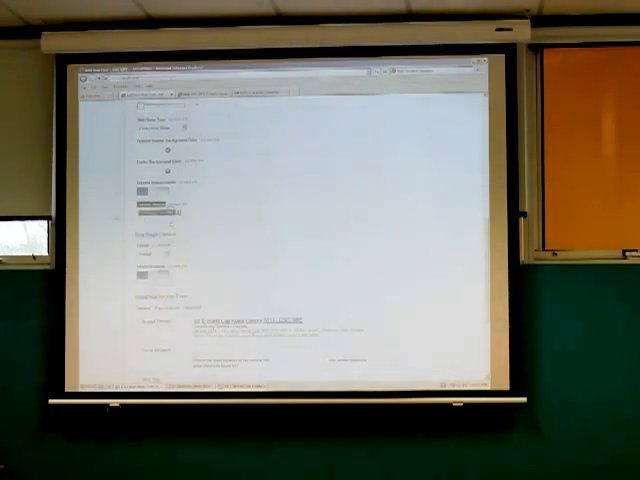
# - Review the pasted article text and the list near the end in the post editor
pyautogui.scroll(-3)
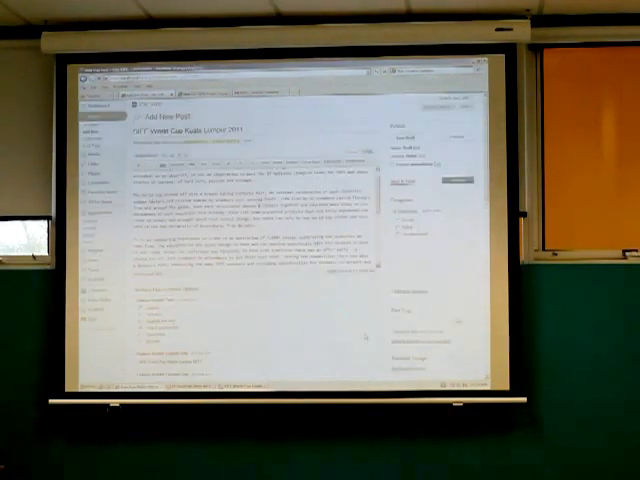
pyautogui.scroll(-3)
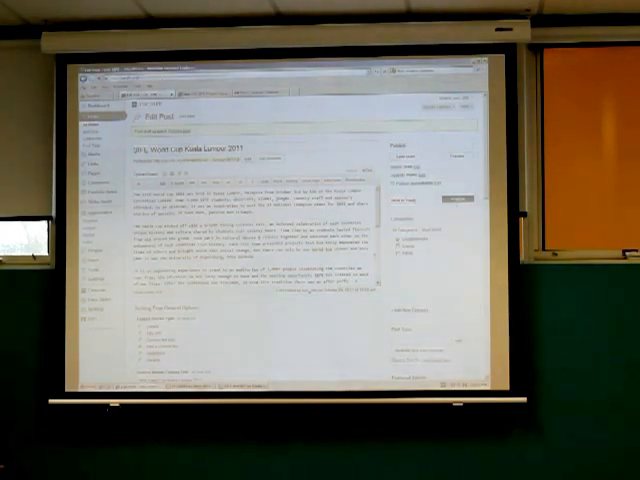
pyautogui.scroll(-3)
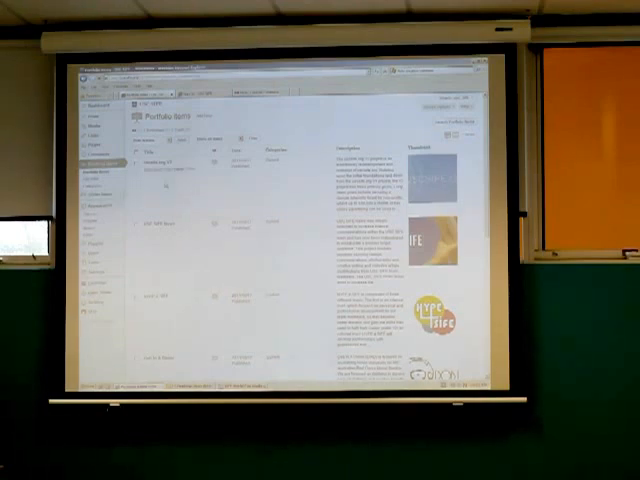
pyautogui.scroll(-3)
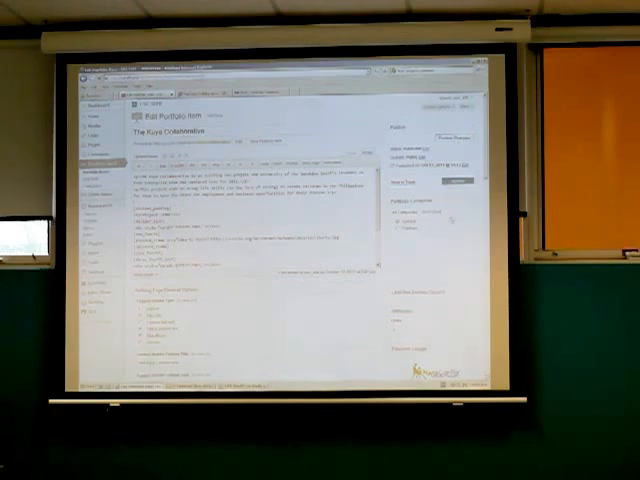
pyautogui.scroll(-3)
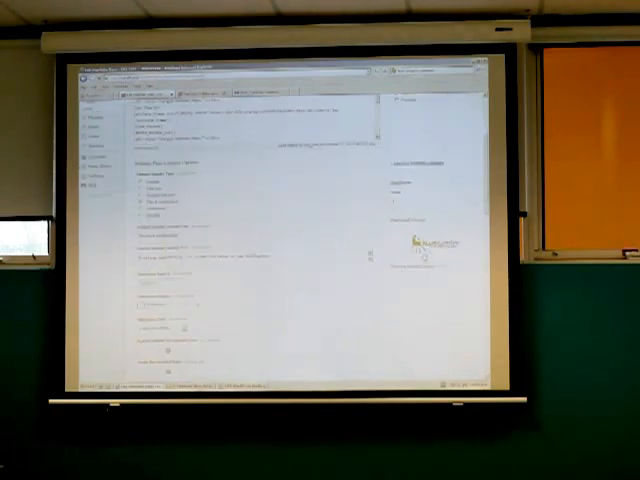